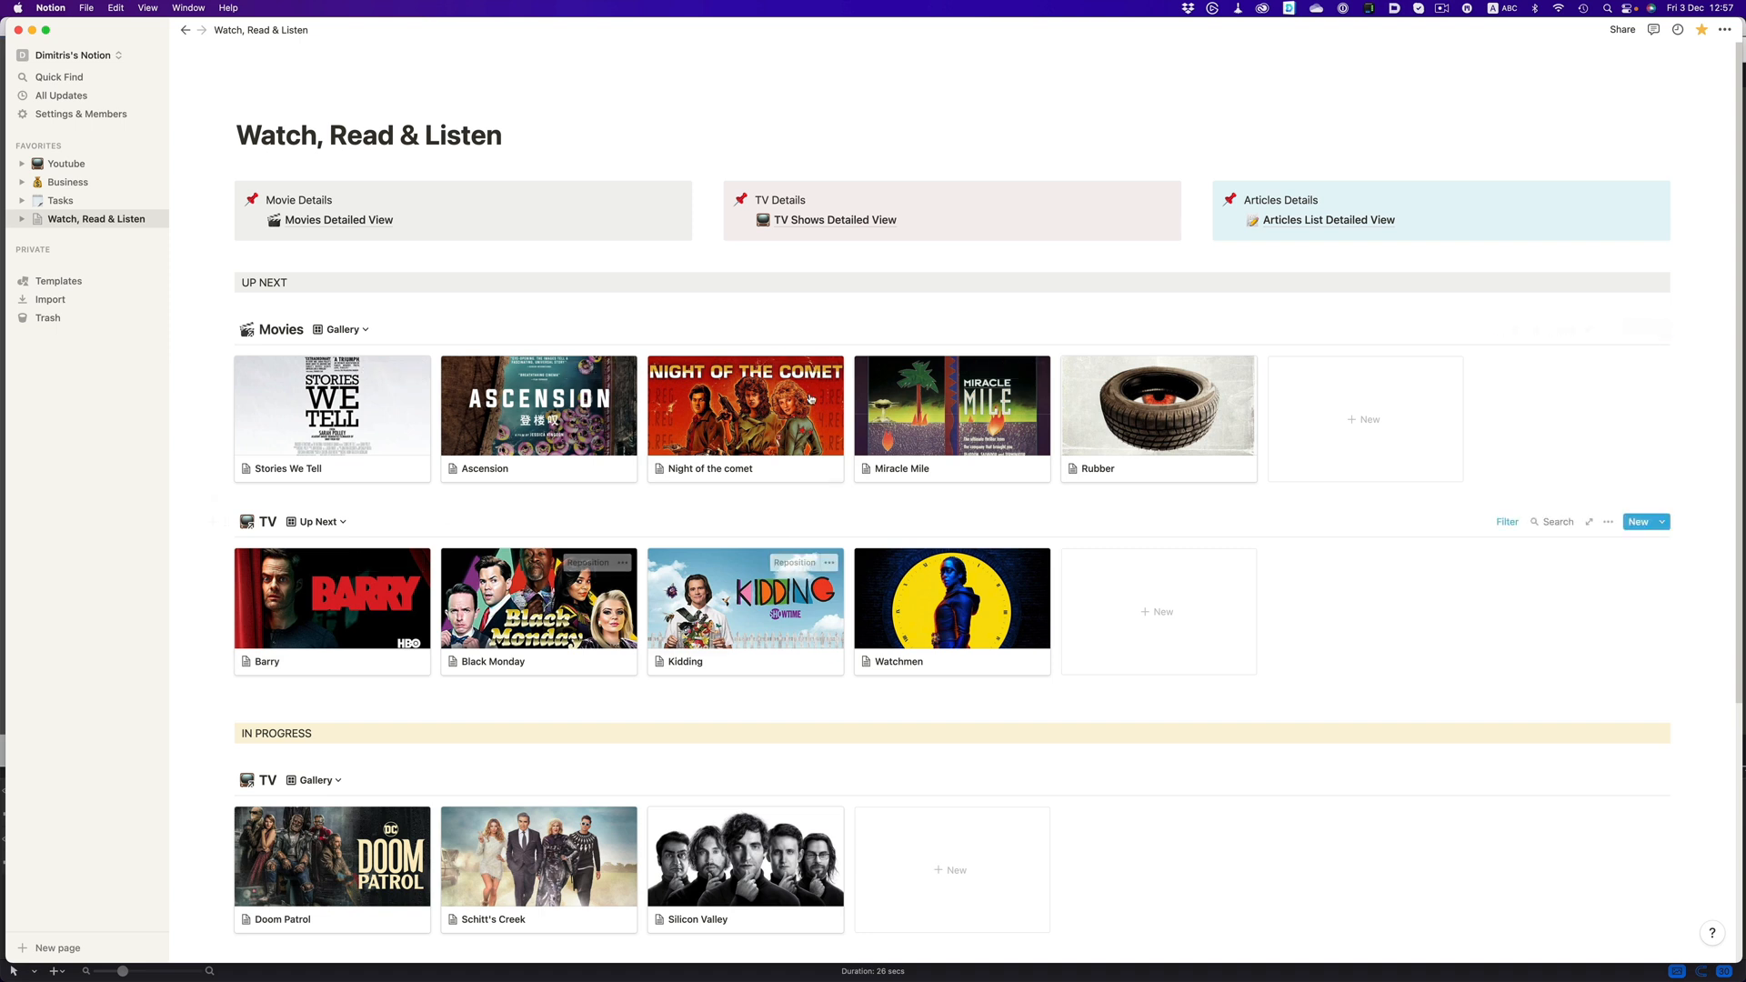
Step: Scroll the dashboard to the Movies and TV galleries and preview a movie entry
{"action": "scroll", "scroll_direction": "down", "scroll_amount": 3}
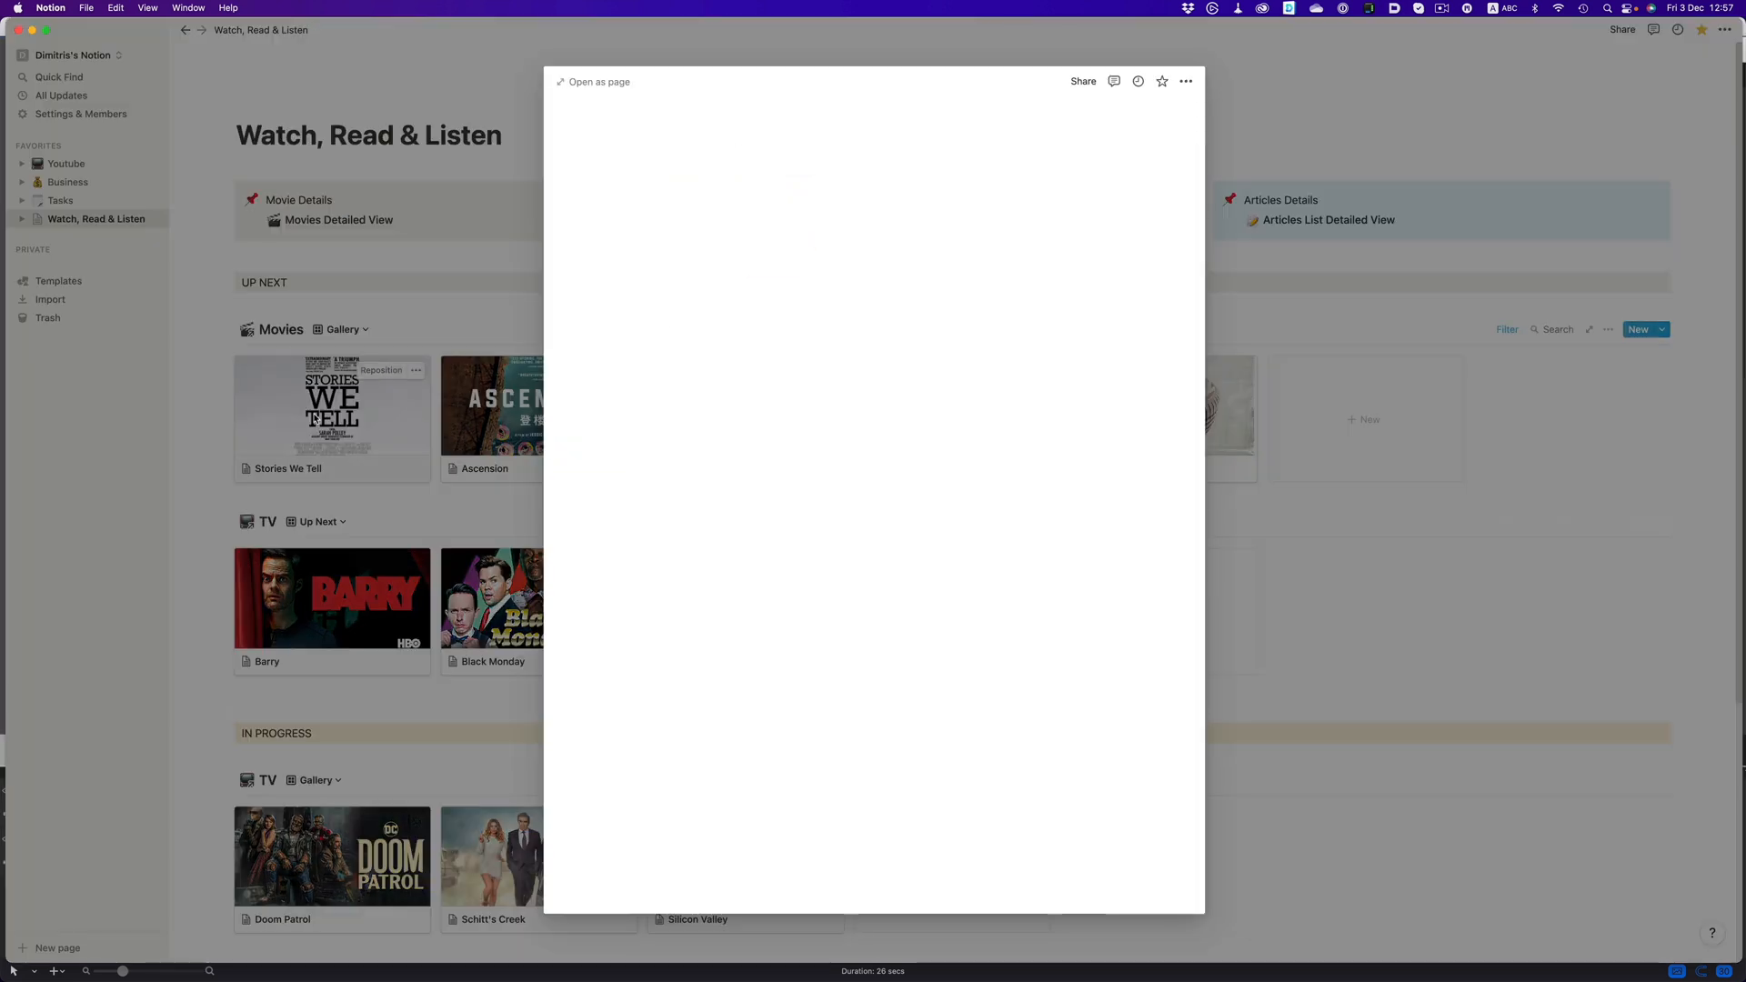
Step: View the Movies database as a full-page table, then return to the dashboard via the breadcrumb
{"action": "left_click", "coordinate": [813, 269]}
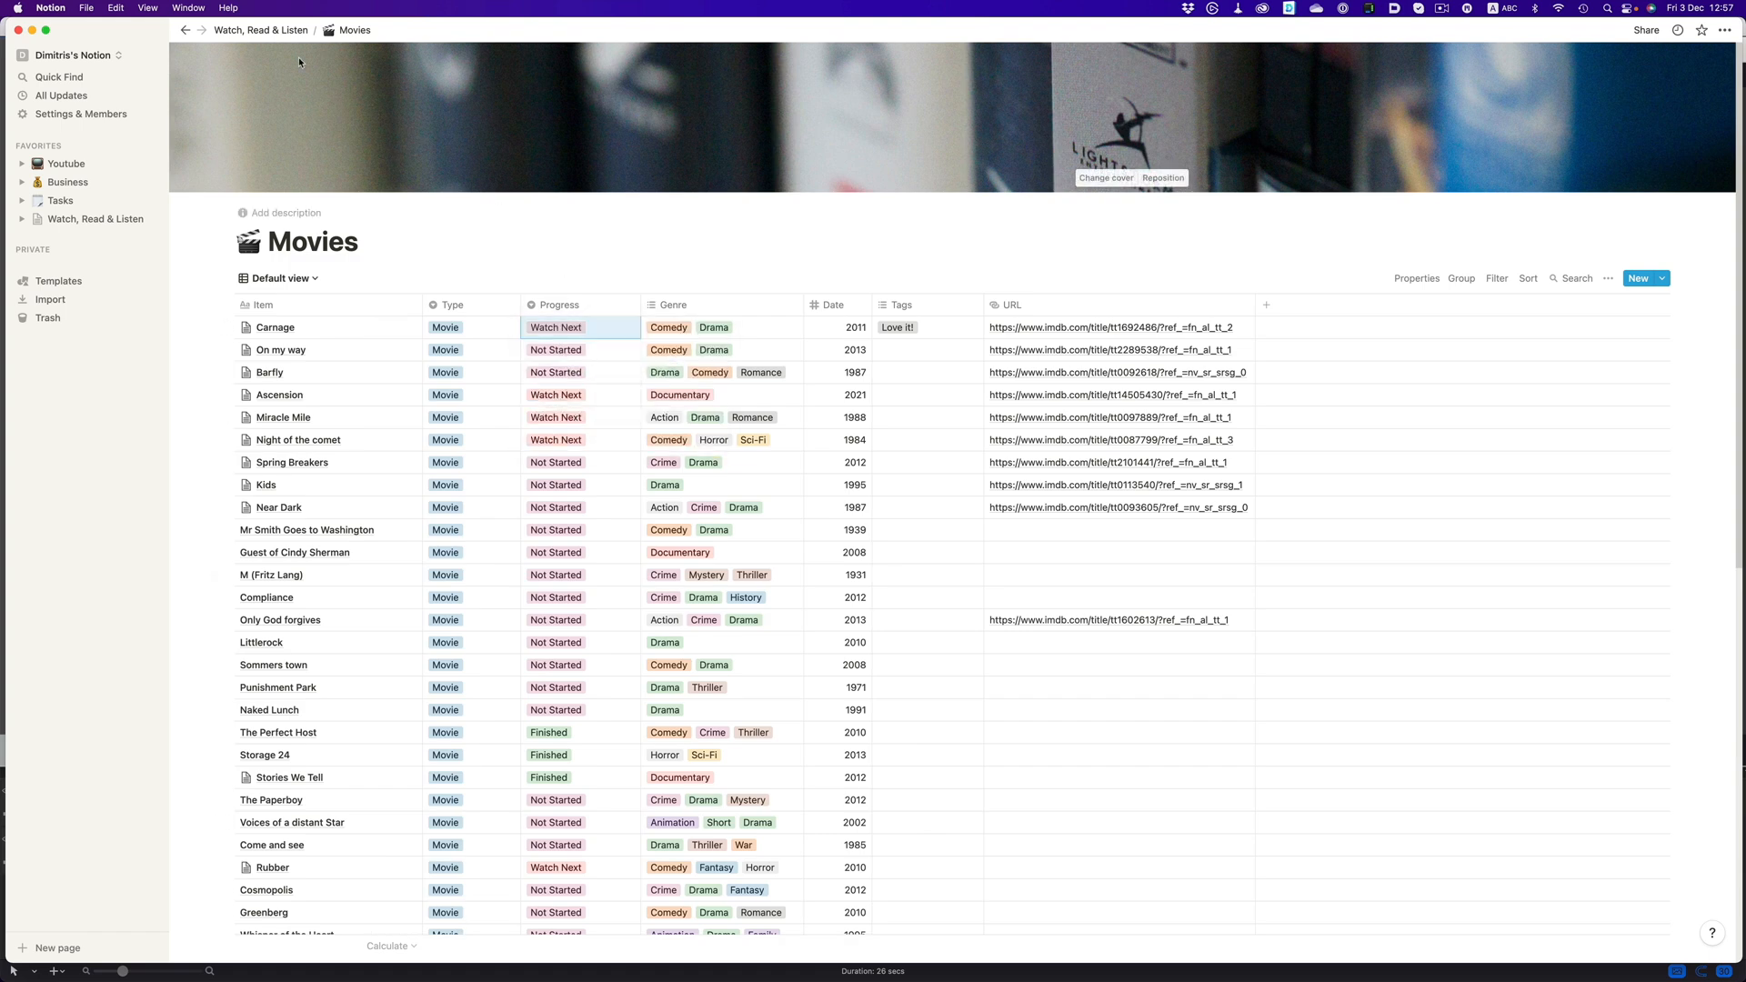
{"action": "left_click", "coordinate": [260, 31]}
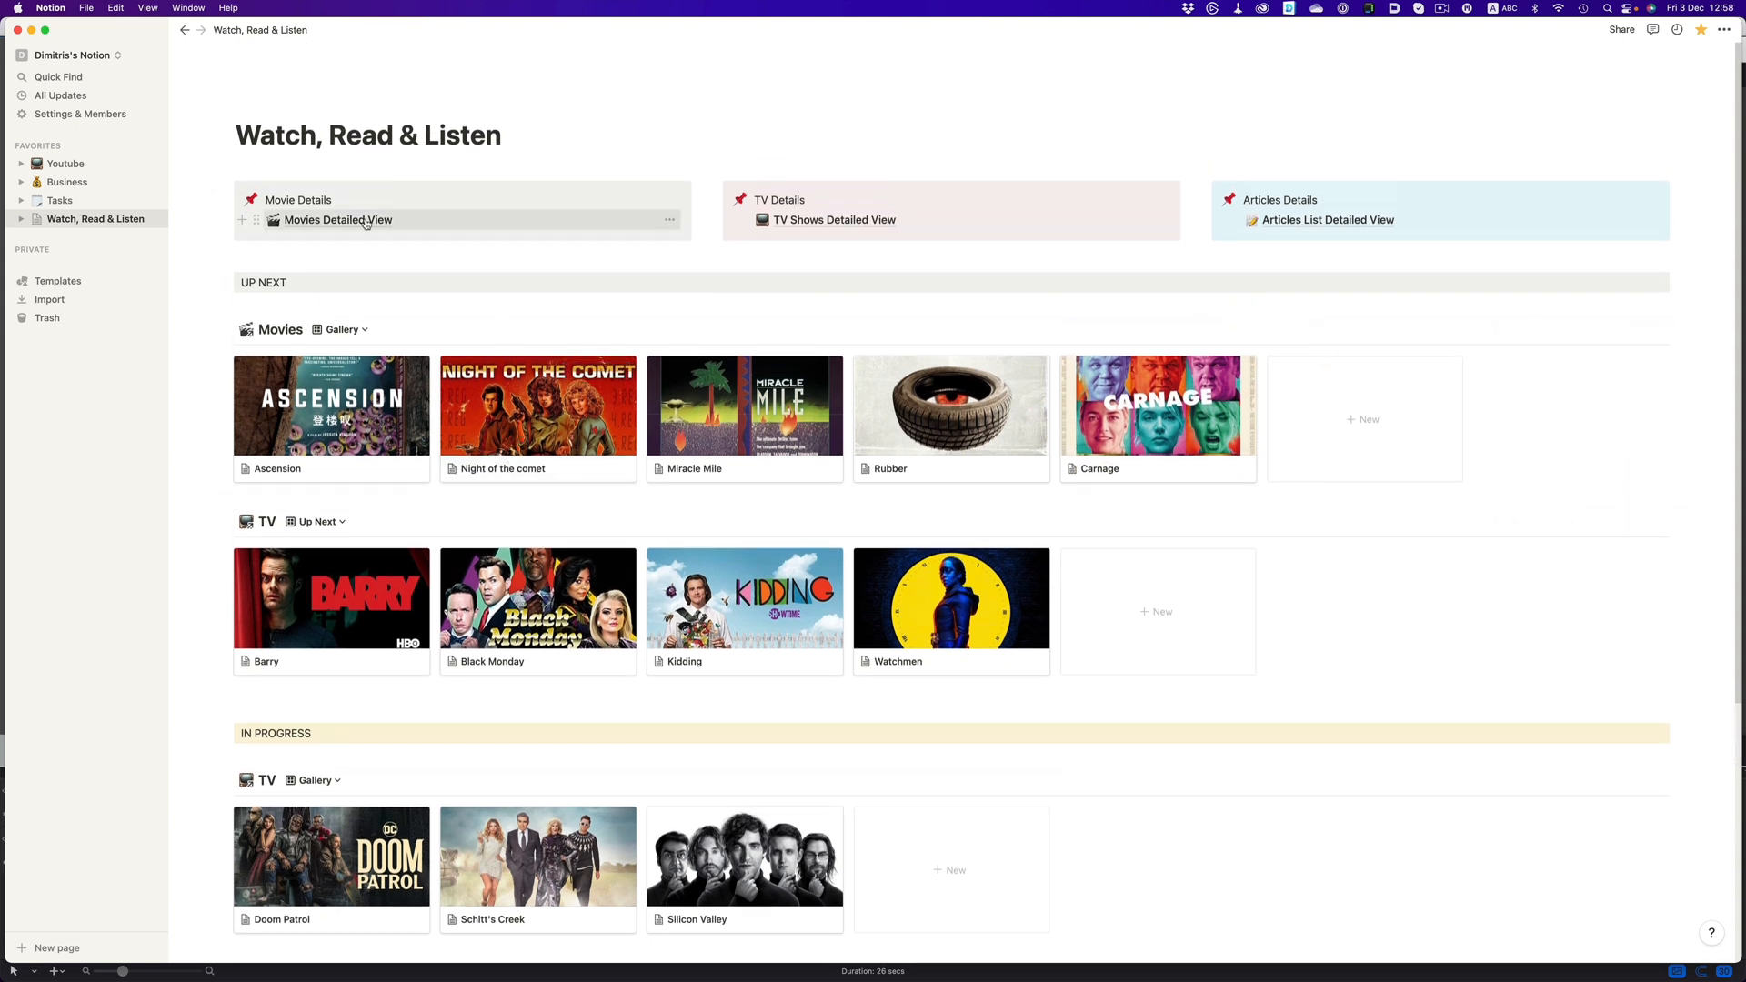
Step: Switch Movies Detailed View to Watchlist By Year and scroll through the decade groups
{"action": "left_click", "coordinate": [338, 220]}
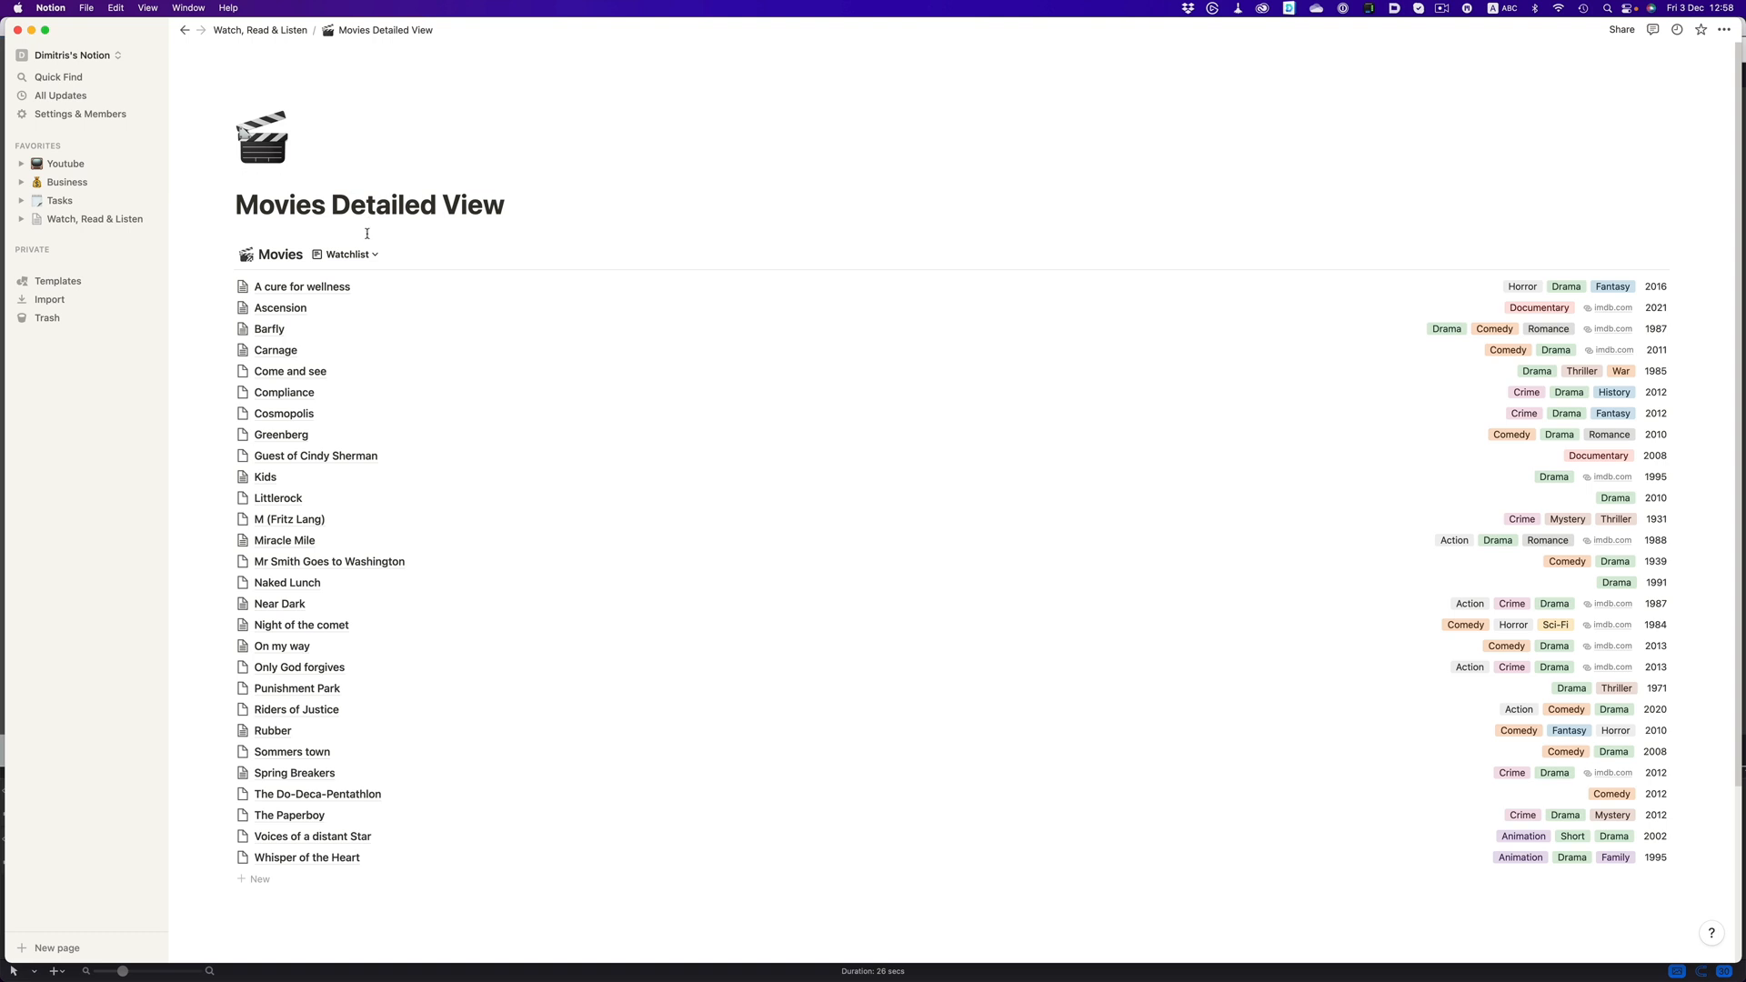
{"action": "mouse_move", "coordinate": [335, 434]}
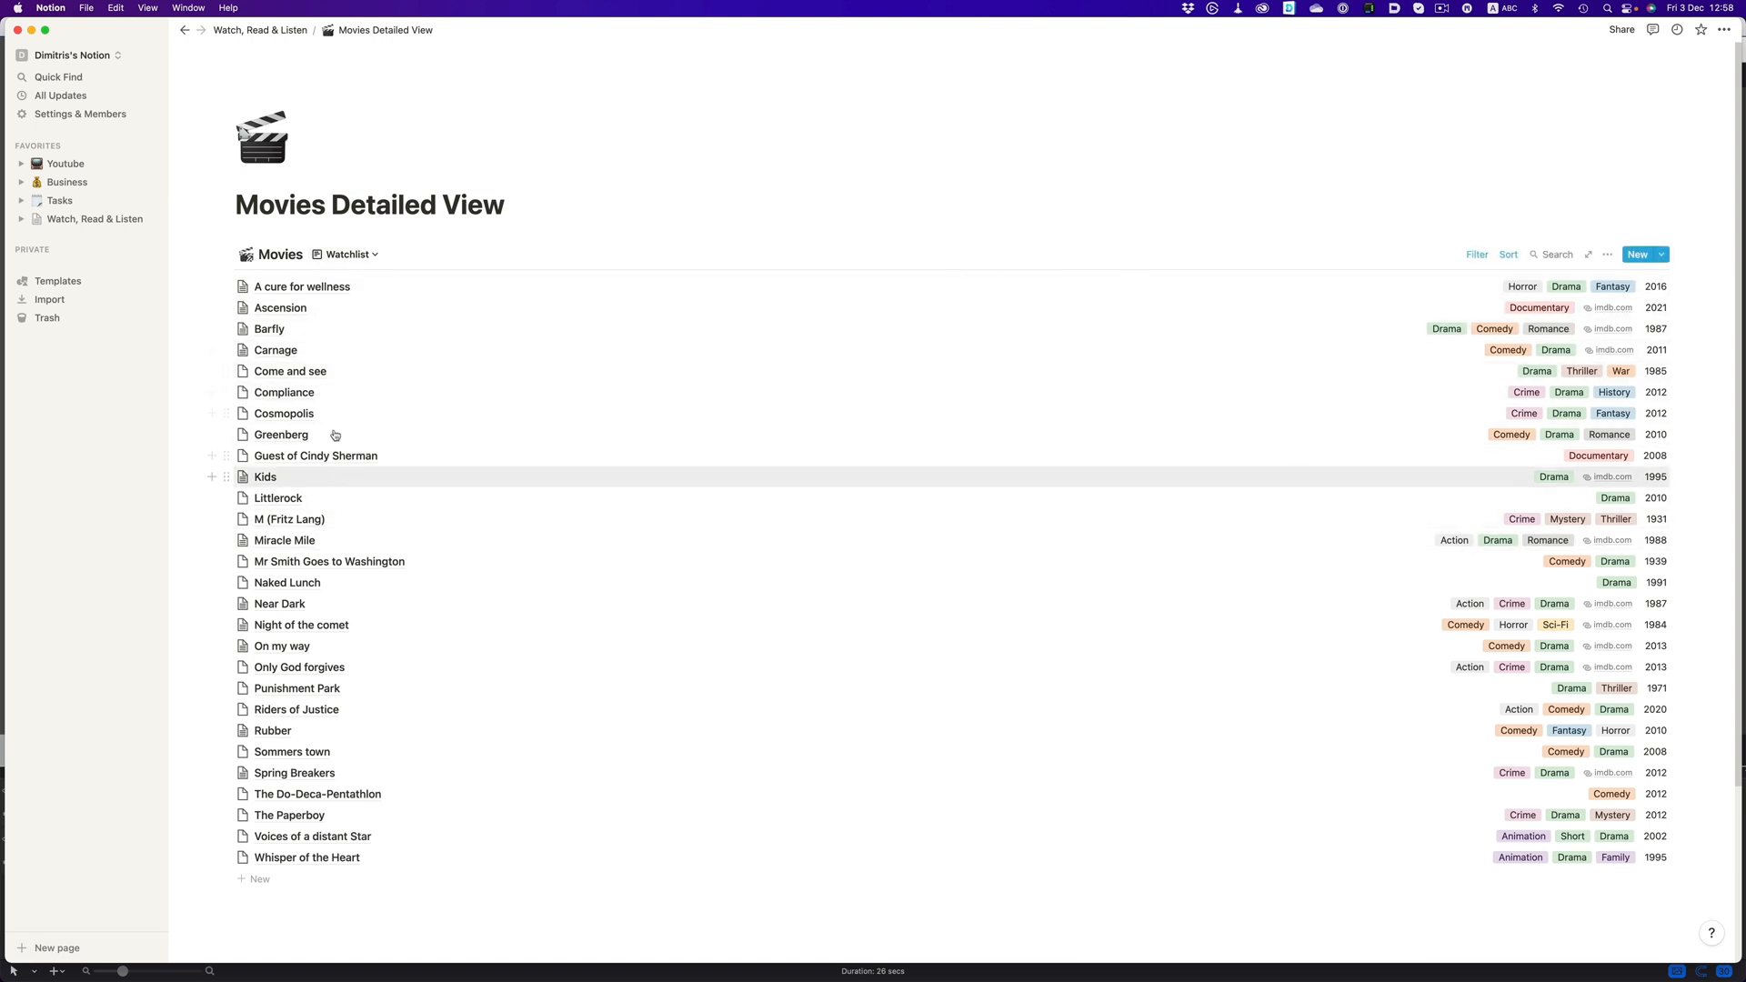
{"action": "left_click", "coordinate": [349, 254]}
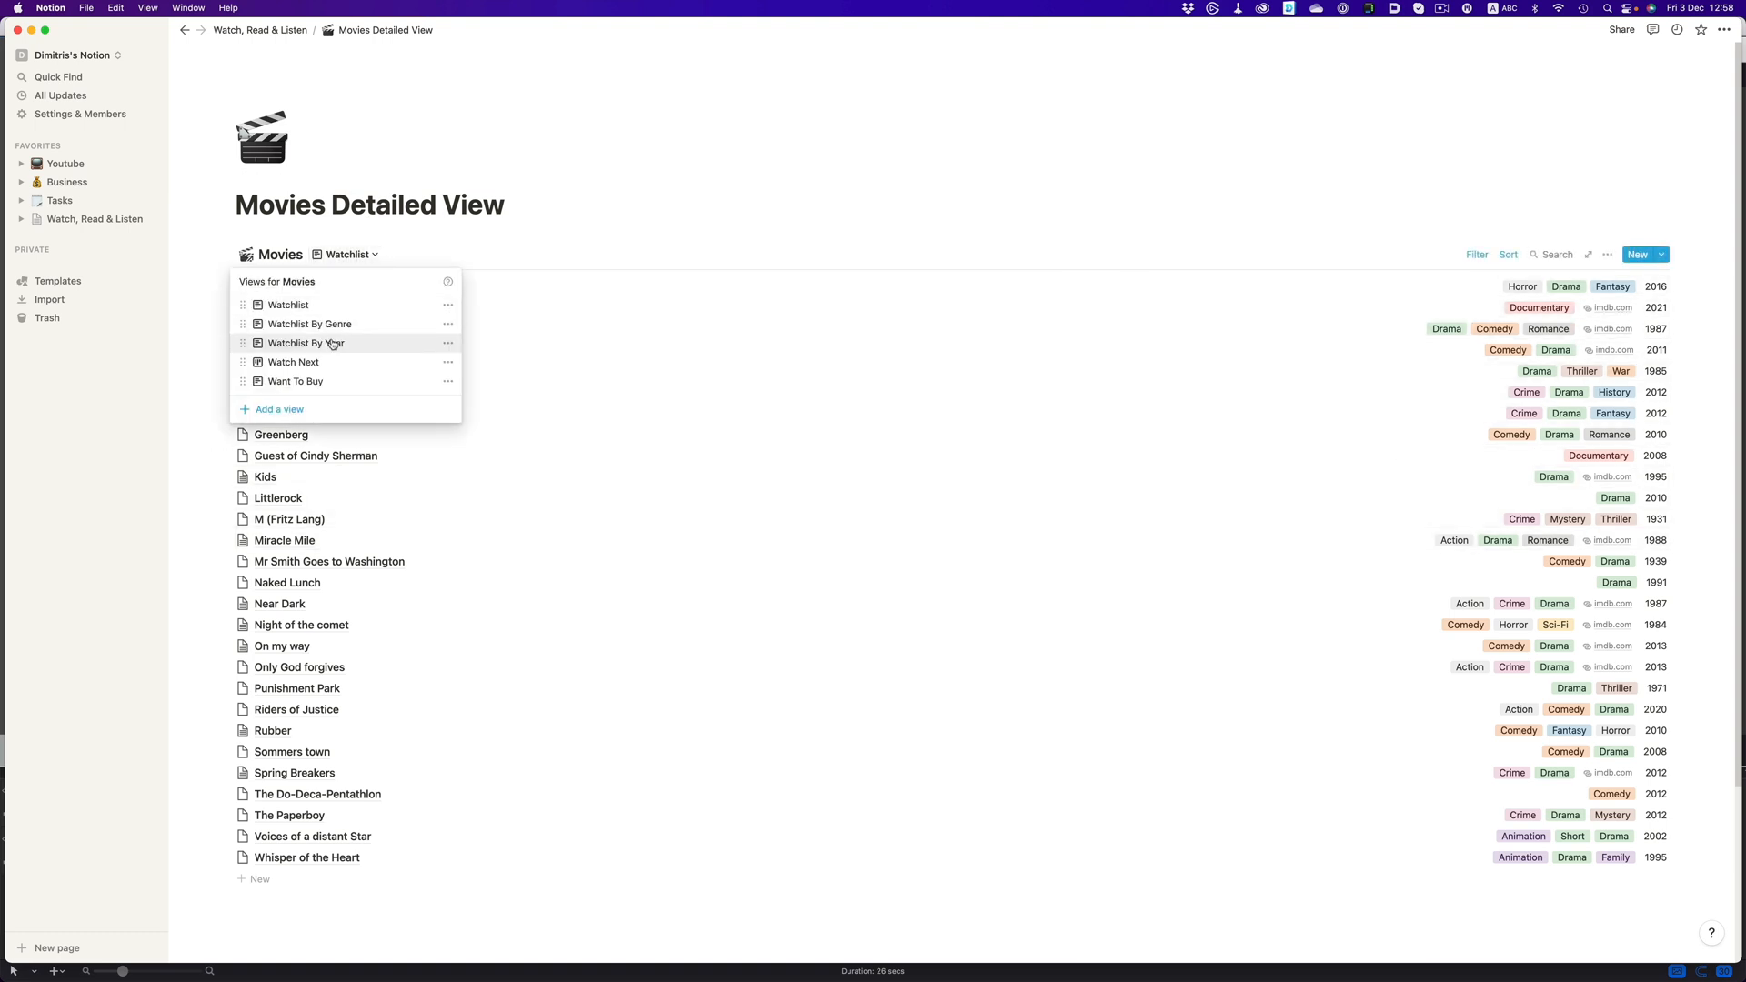
{"action": "left_click", "coordinate": [309, 324]}
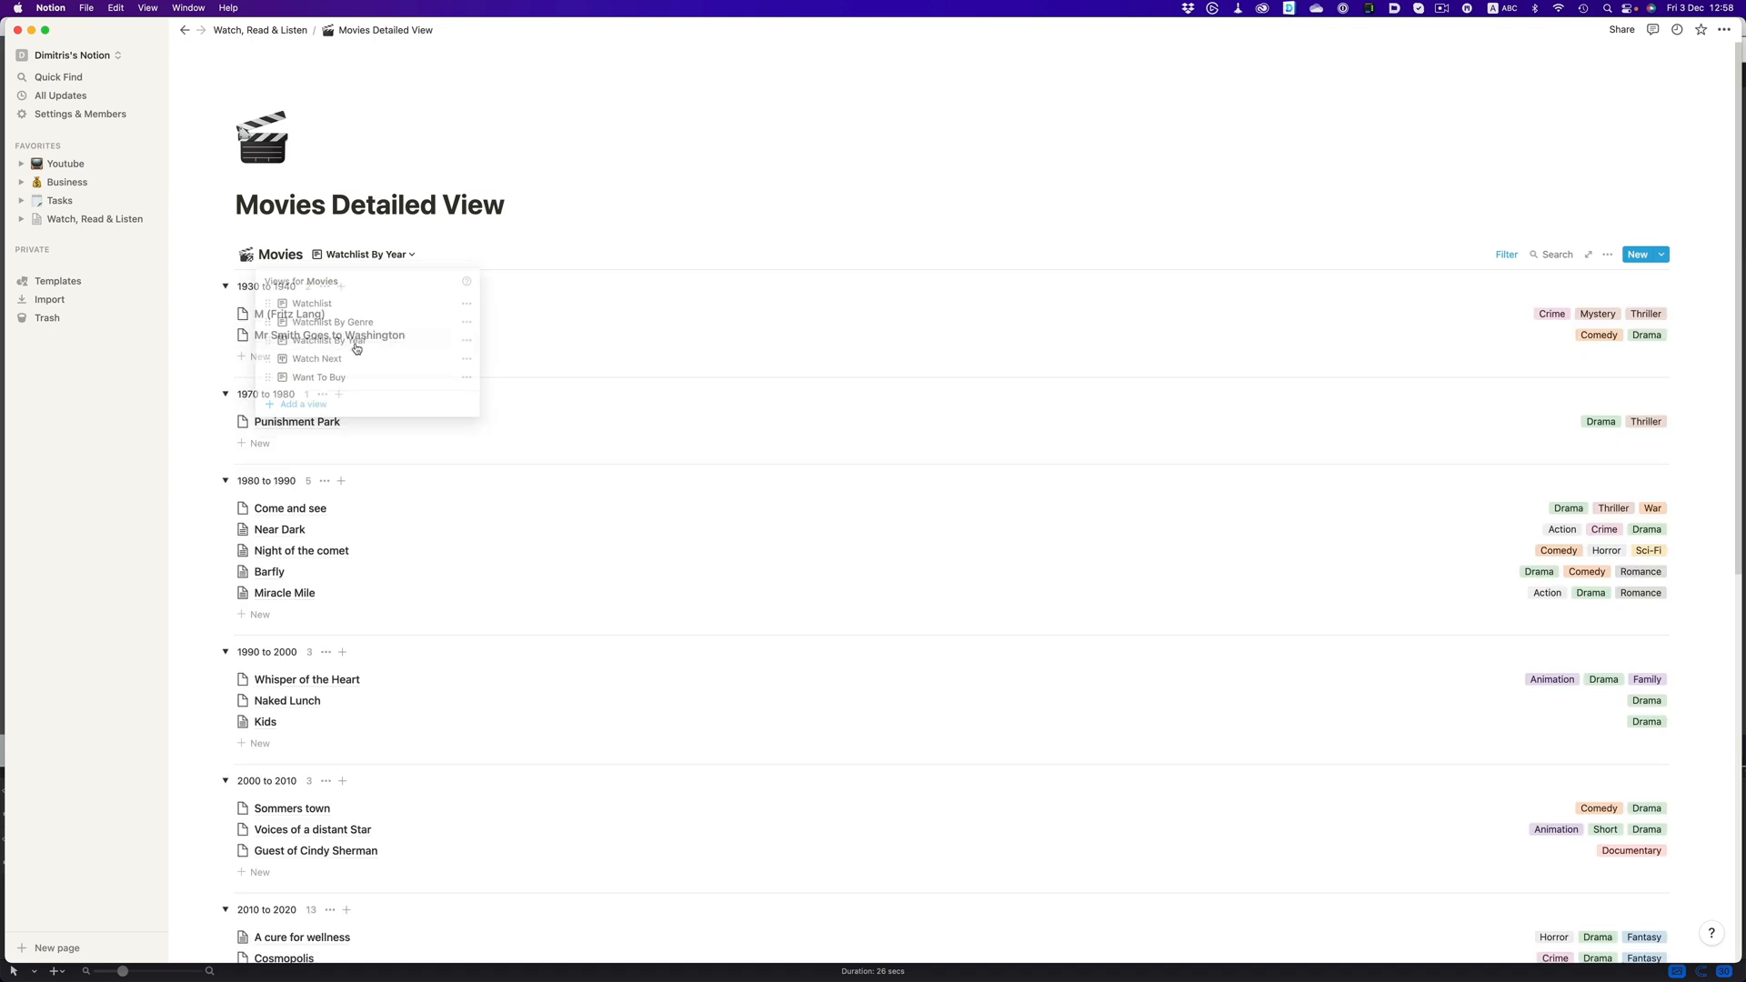
{"action": "scroll", "scroll_direction": "down", "scroll_amount": 3}
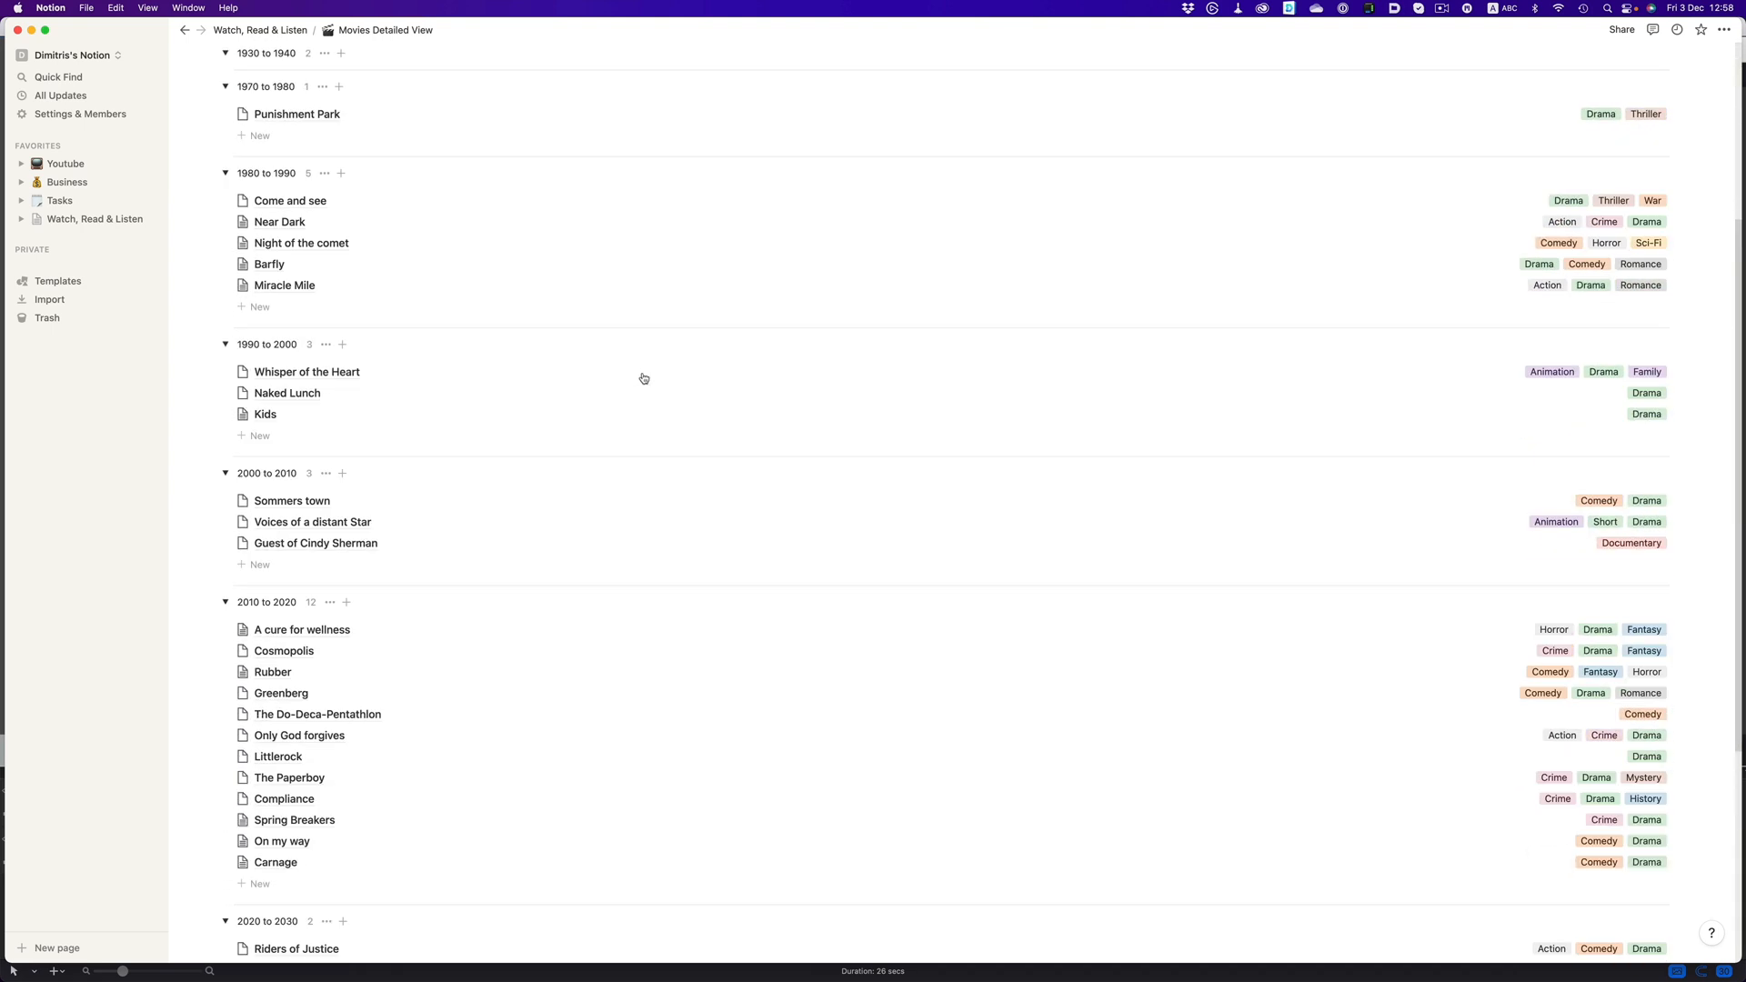
{"action": "left_click", "coordinate": [366, 254]}
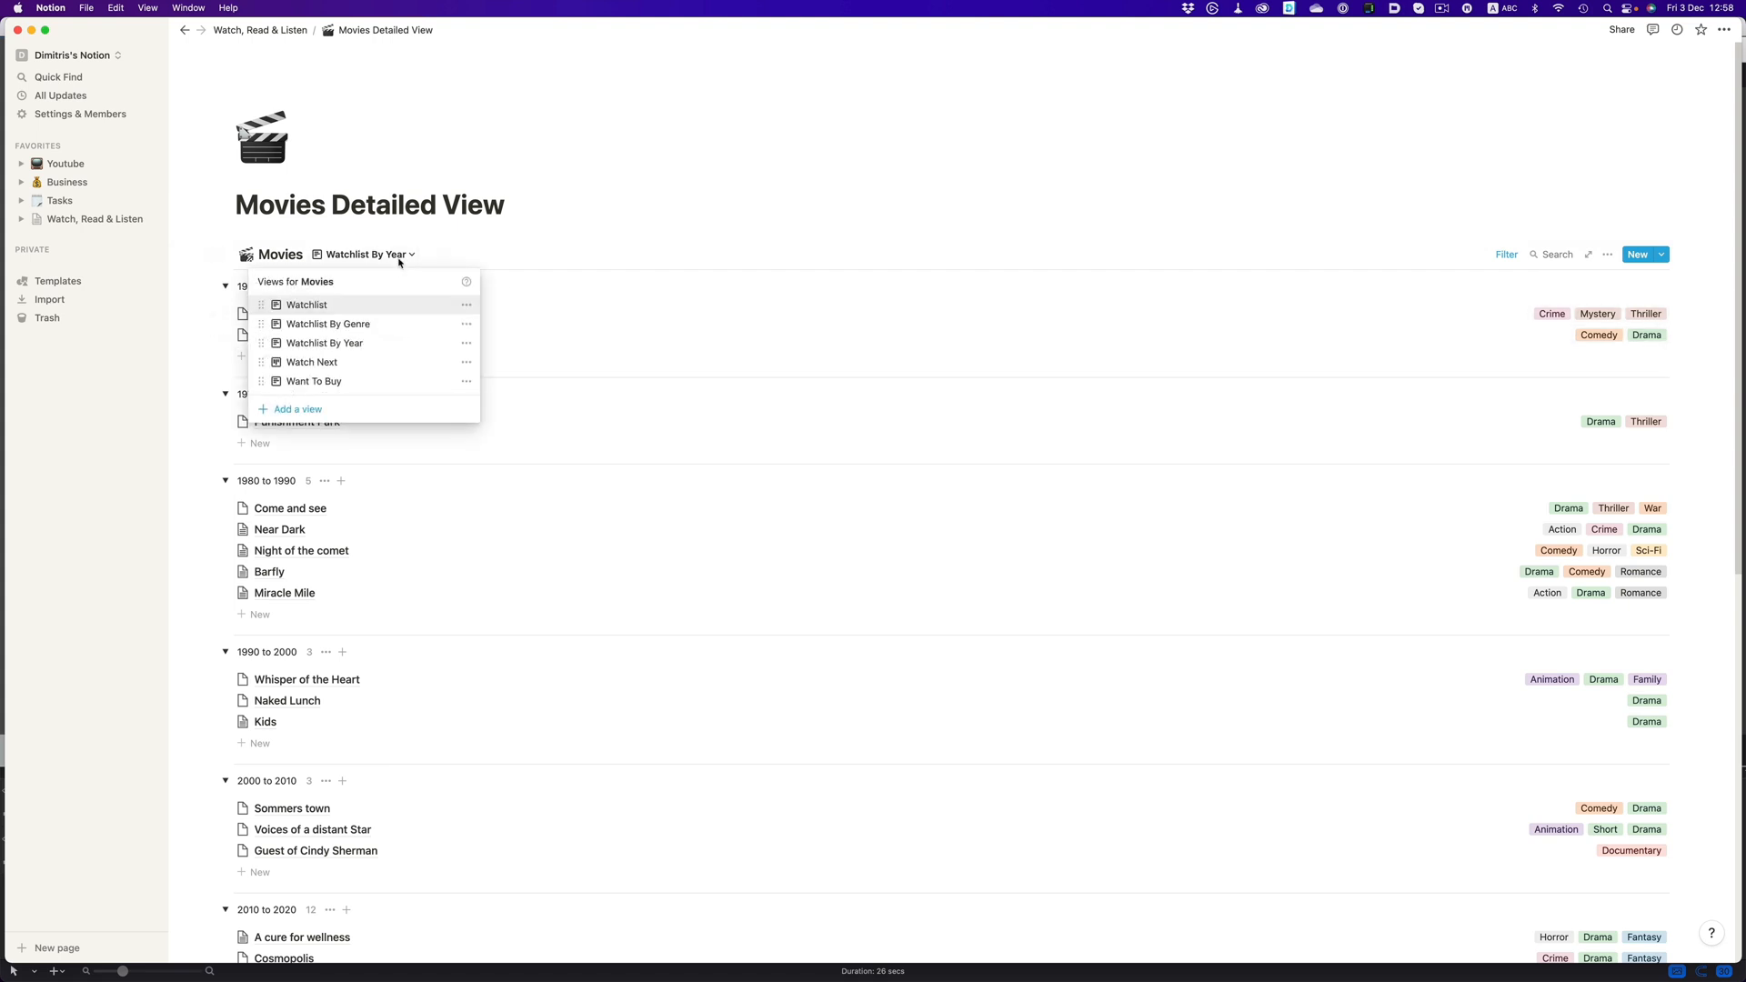